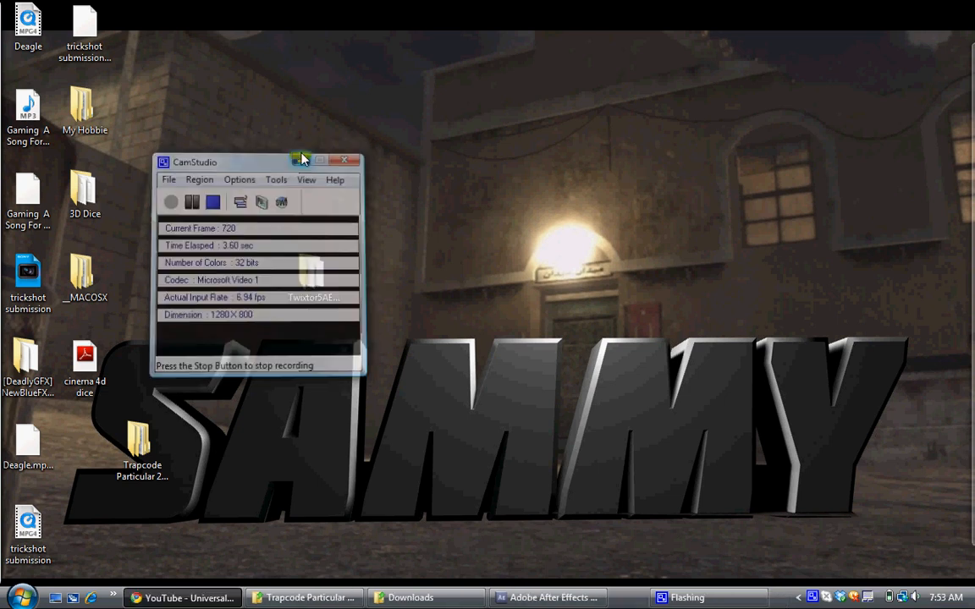
Step: Minimize the CamStudio recorder window so the desktop icons are visible
left_click(318, 161)
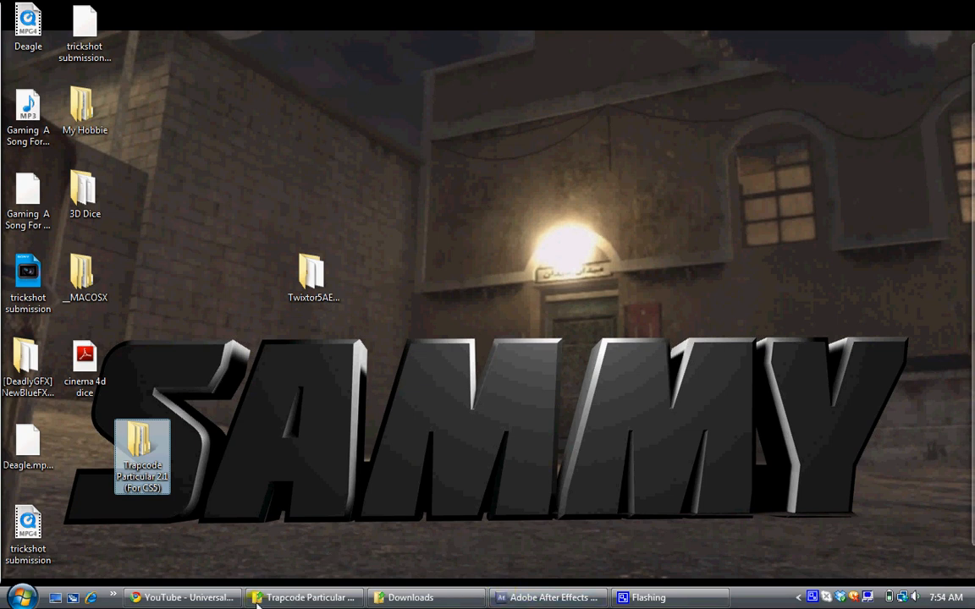
mouse_move(314, 462)
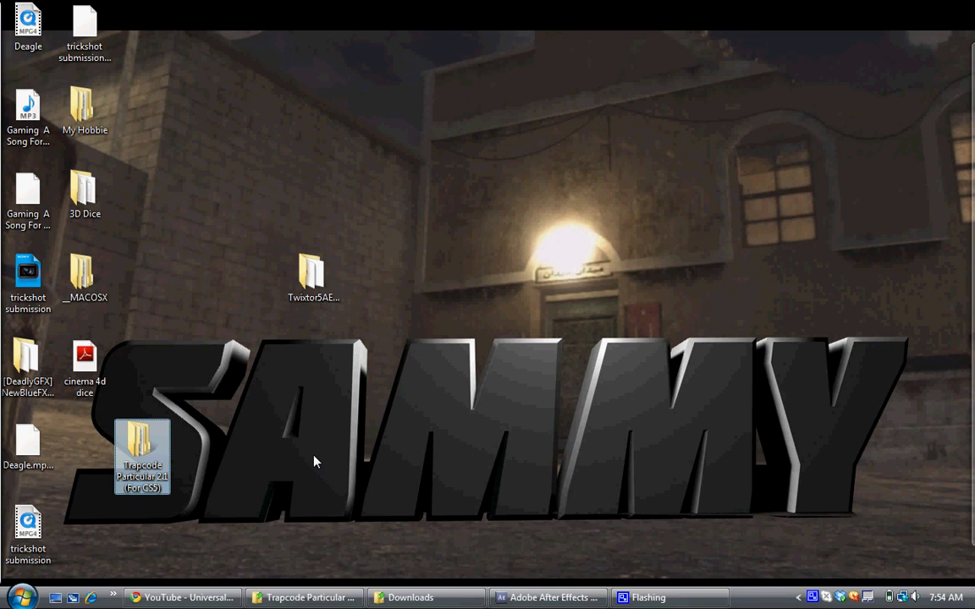
mouse_move(281, 430)
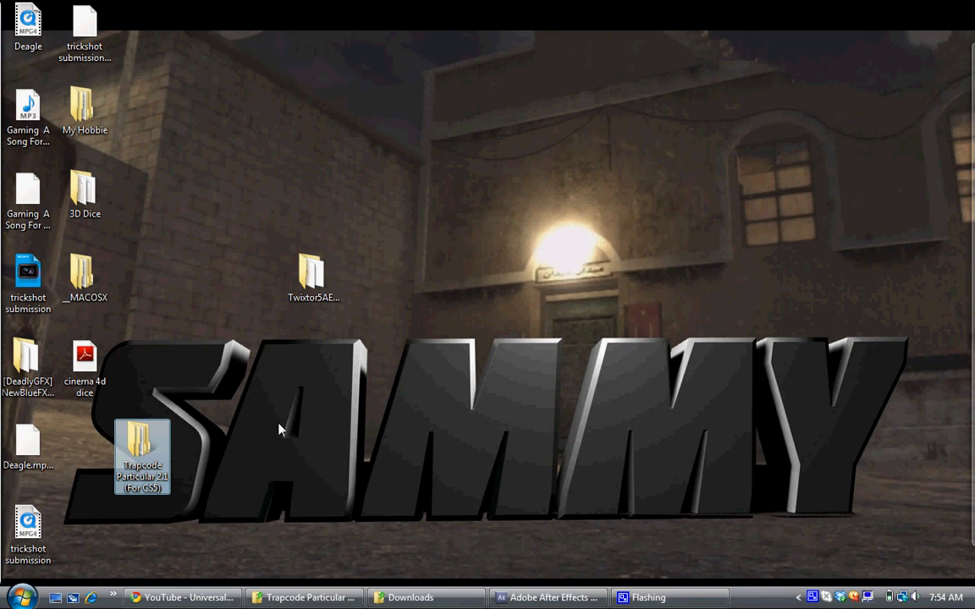
Step: Show the Downloads folder and select the Trapcode Particular 2.1 (For CS5) WinRAR archive
left_click(410, 598)
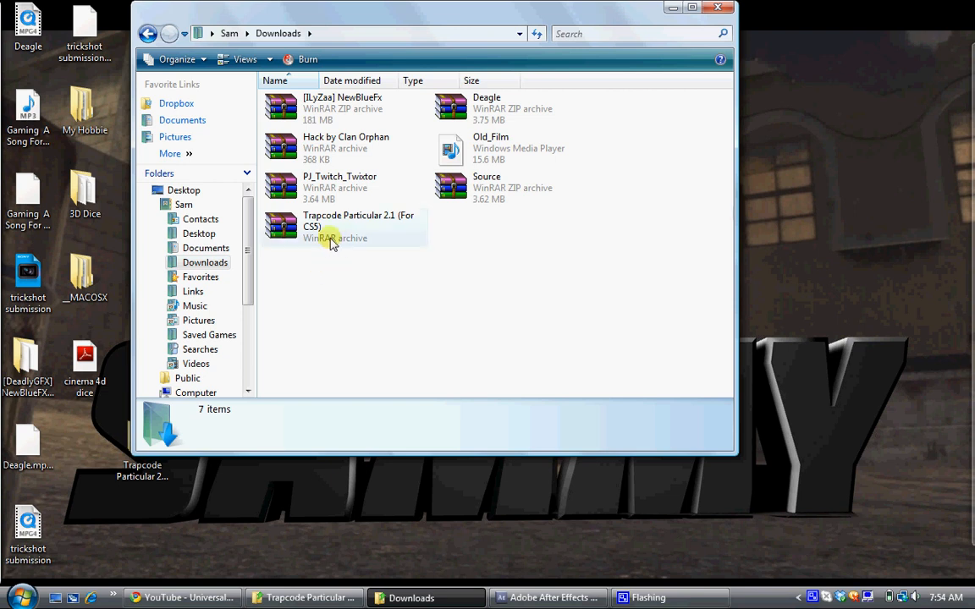
left_click(347, 226)
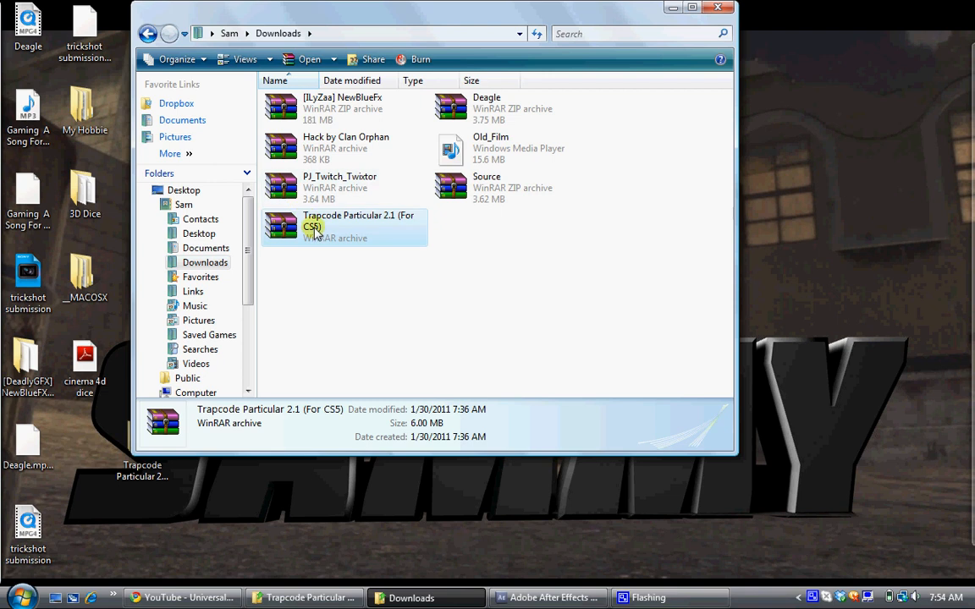
mouse_move(386, 240)
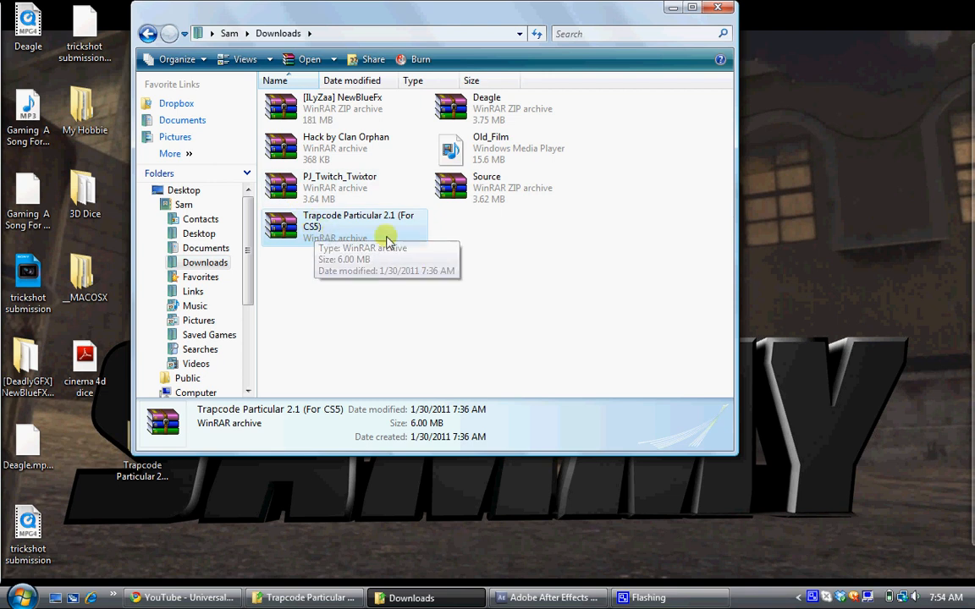
mouse_move(522, 237)
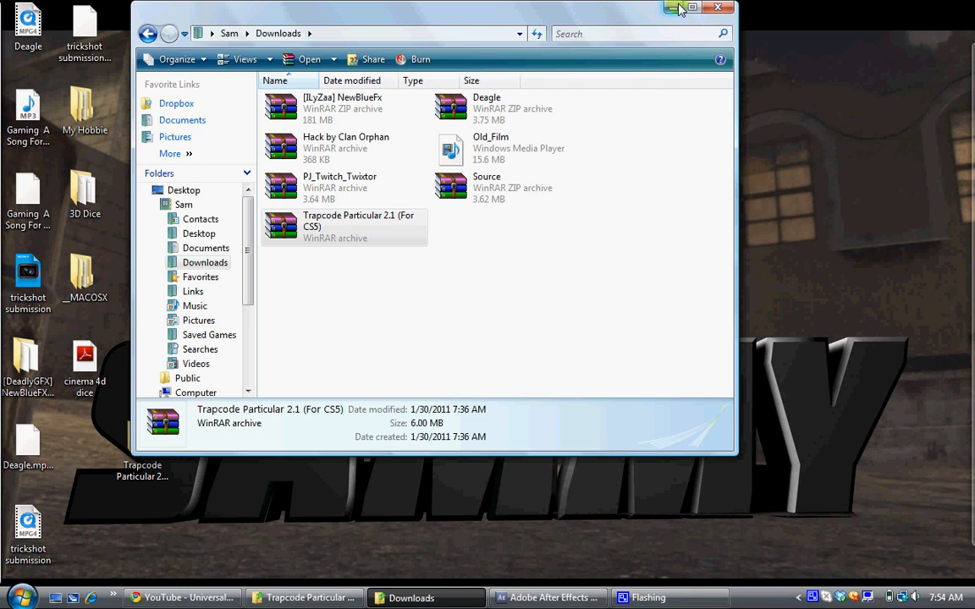
Step: Run the setup launcher inside the extracted Trapcode Particular 2.1 (For CS5) desktop folder
left_click(694, 7)
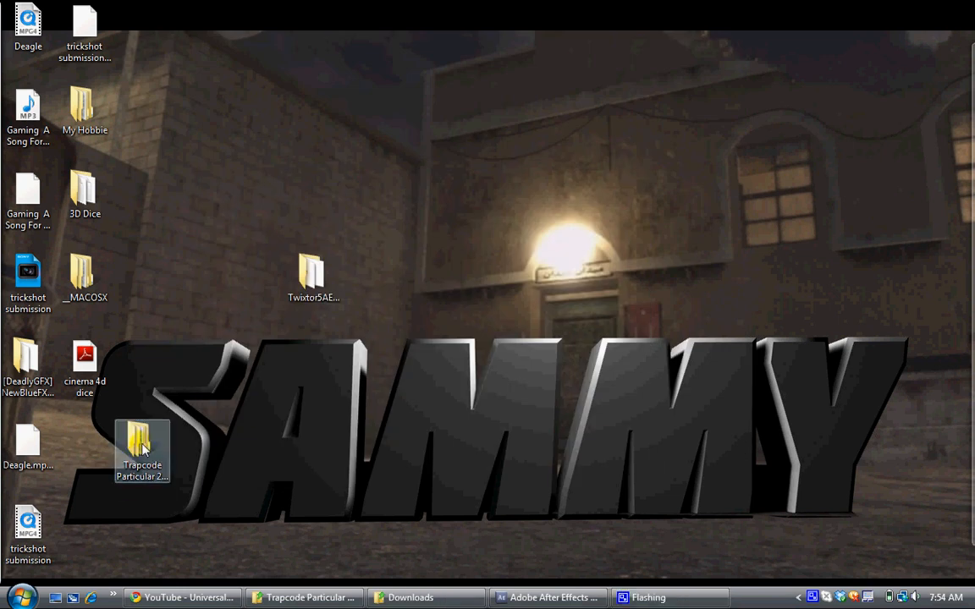
double_click(142, 448)
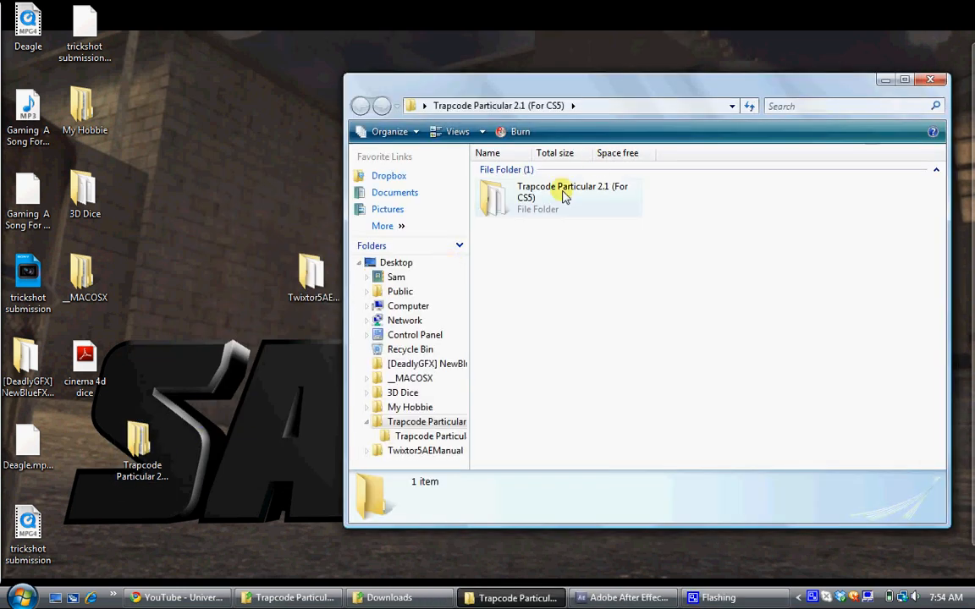
double_click(572, 196)
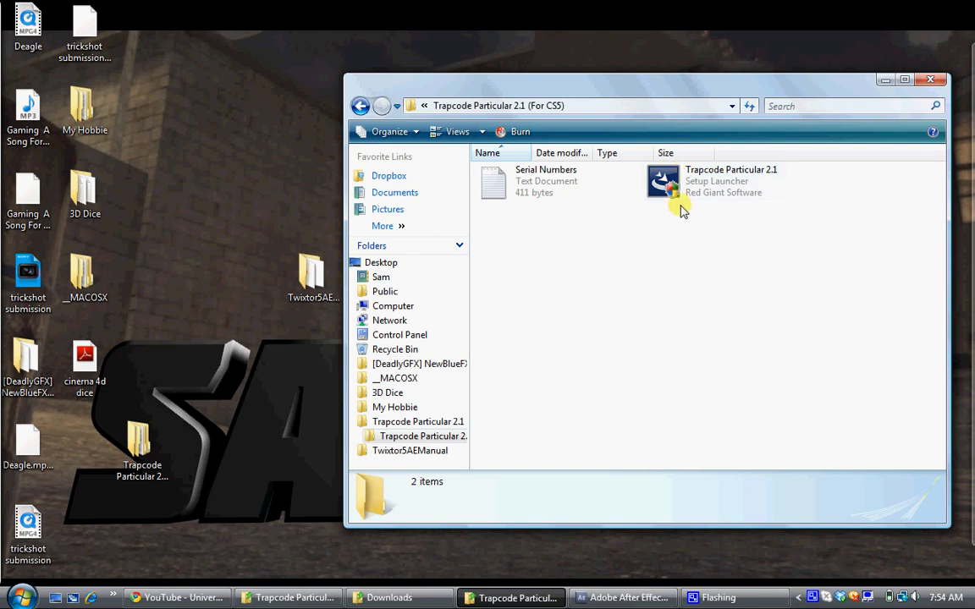
left_click(709, 181)
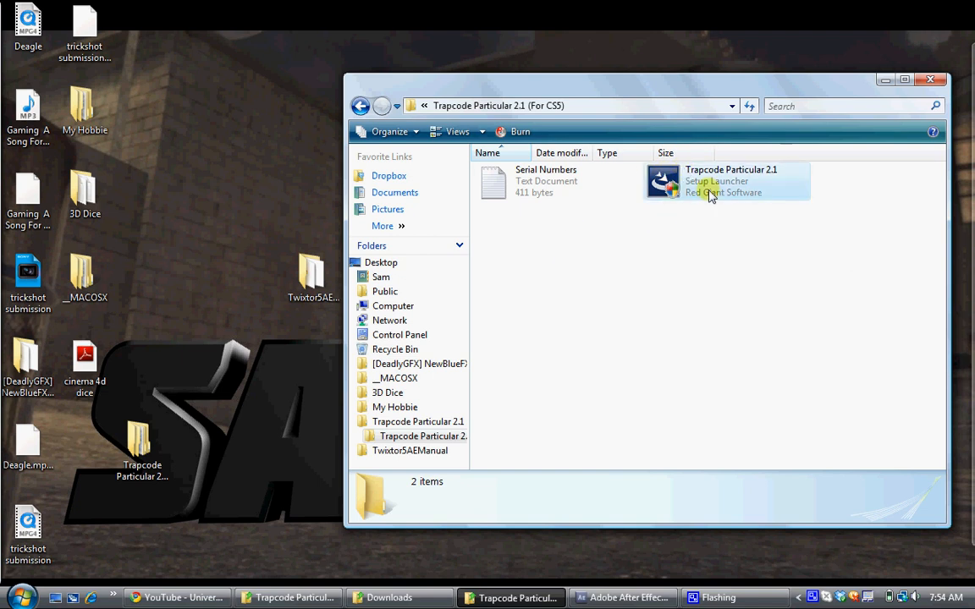
right_click(727, 181)
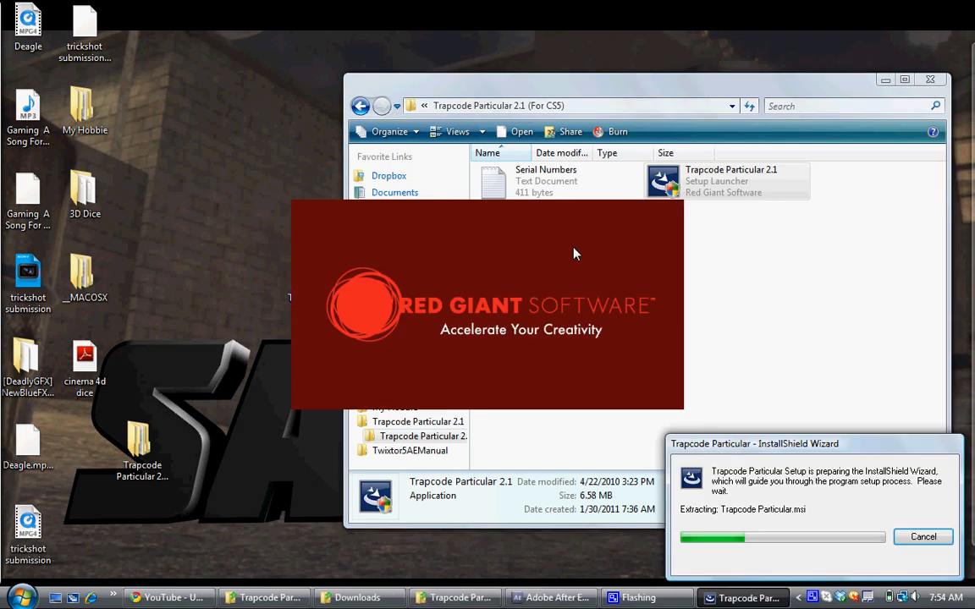
mouse_move(636, 291)
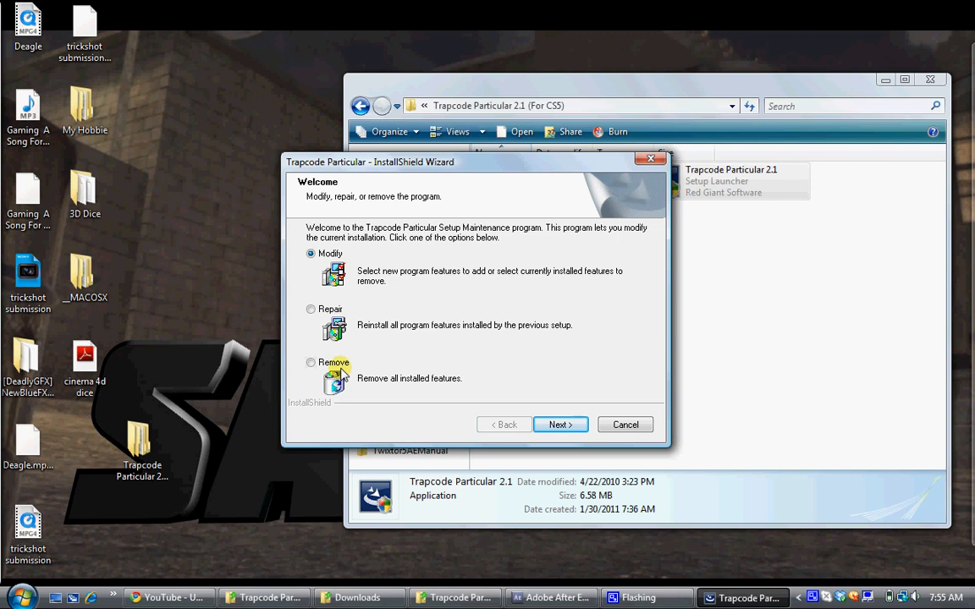
mouse_move(436, 281)
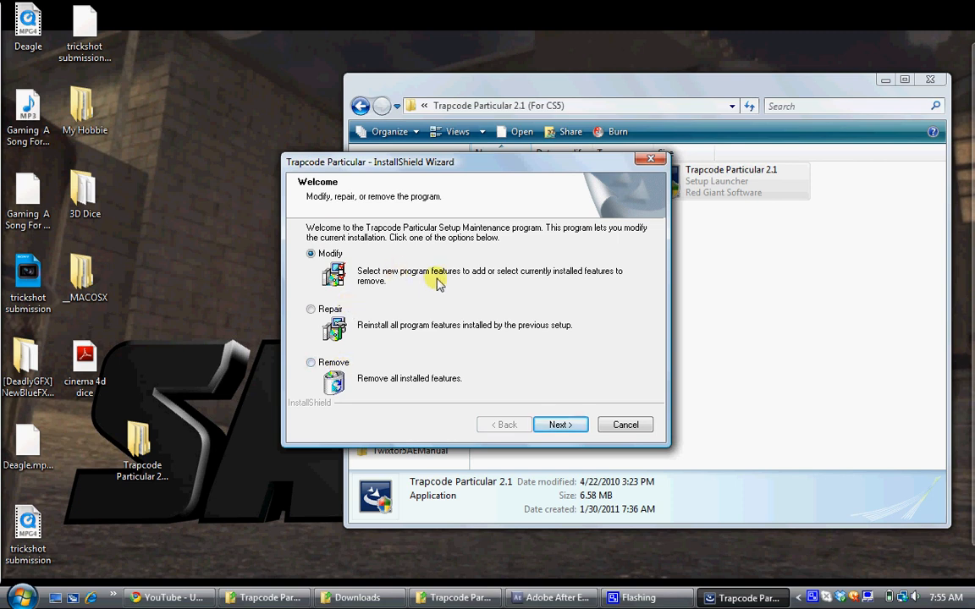
mouse_move(454, 344)
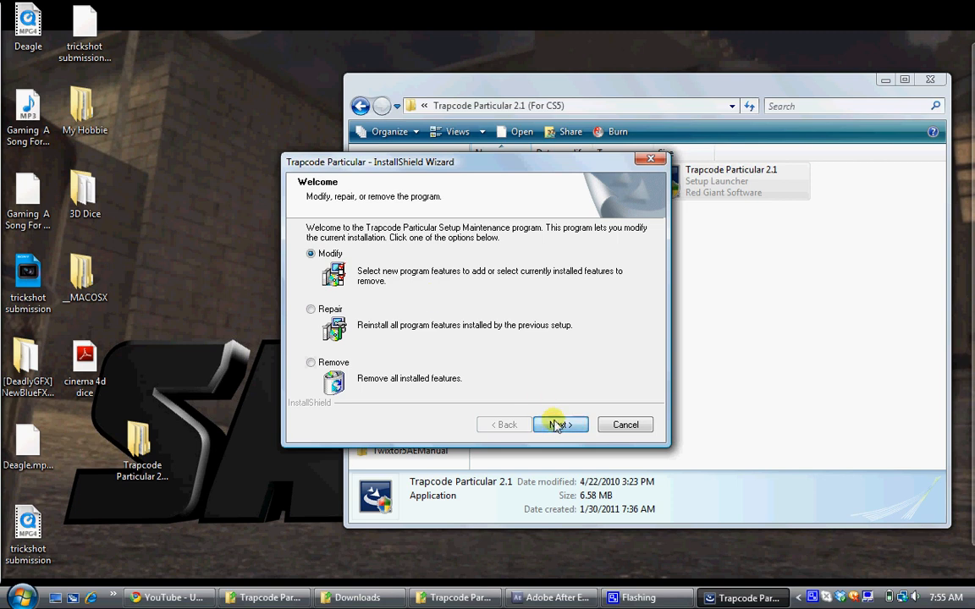
Step: Continue the maintenance wizard with Modify selected, reaching the Red Giant thank-you screen
left_click(560, 423)
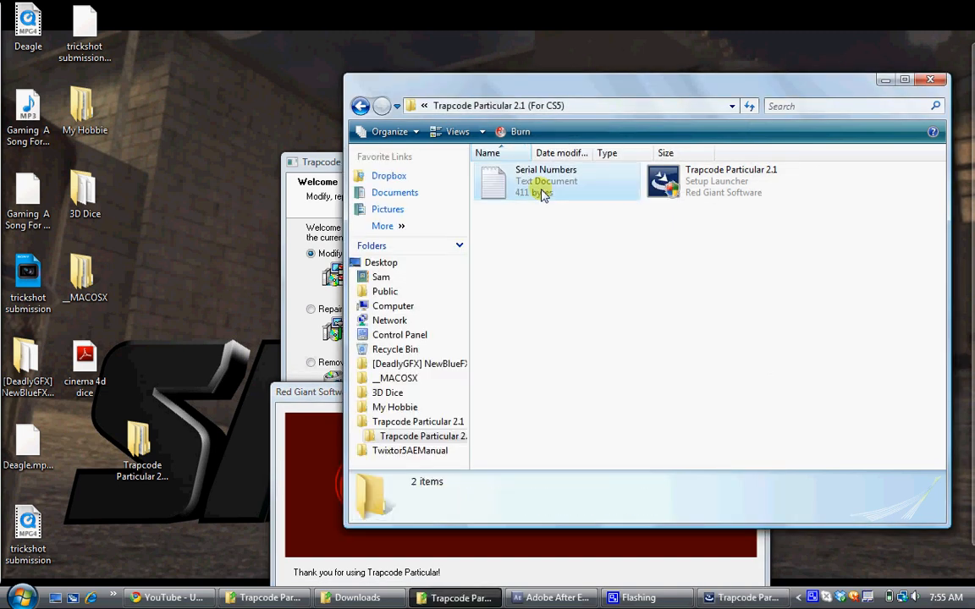
double_click(545, 181)
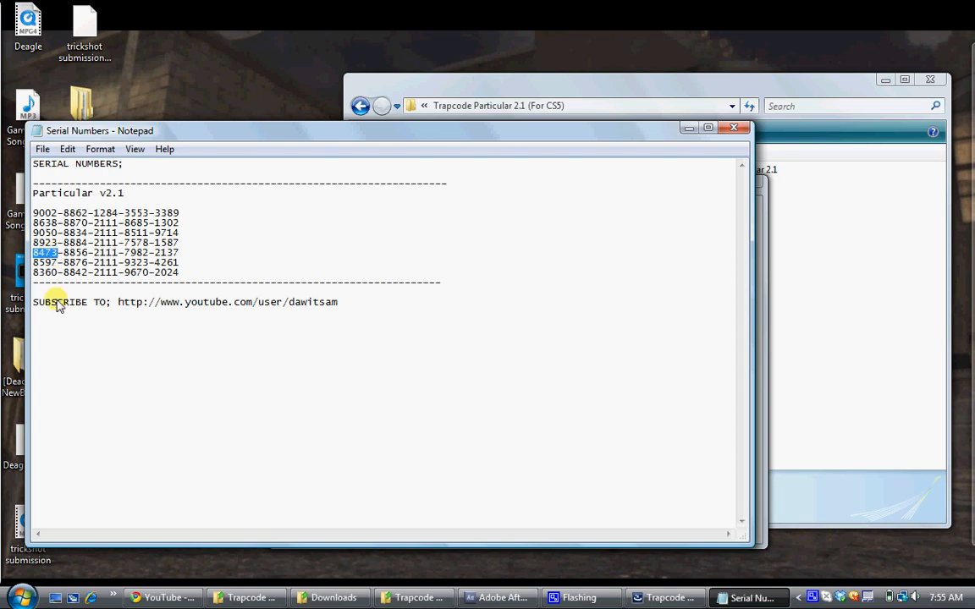
mouse_move(764, 245)
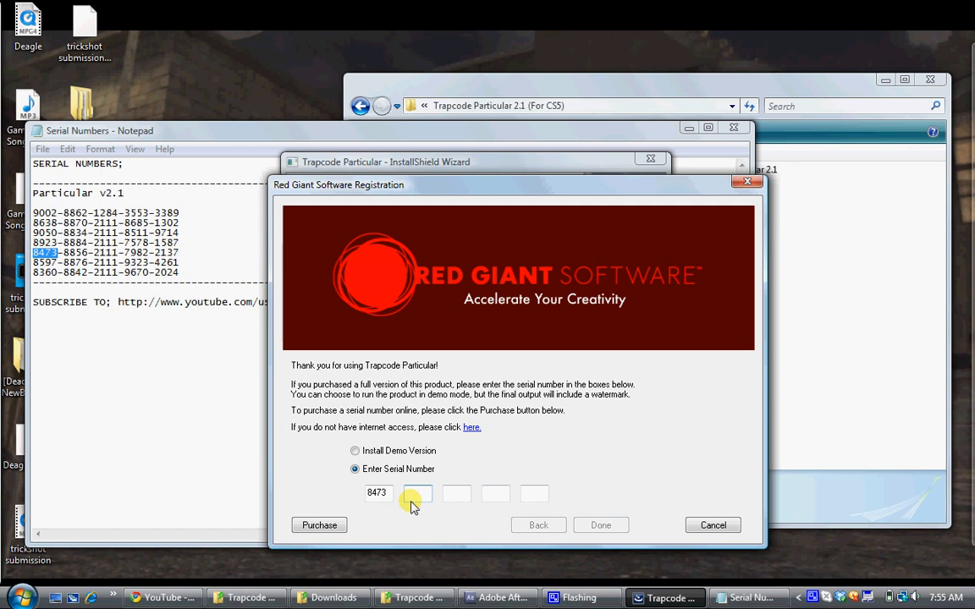
mouse_move(454, 562)
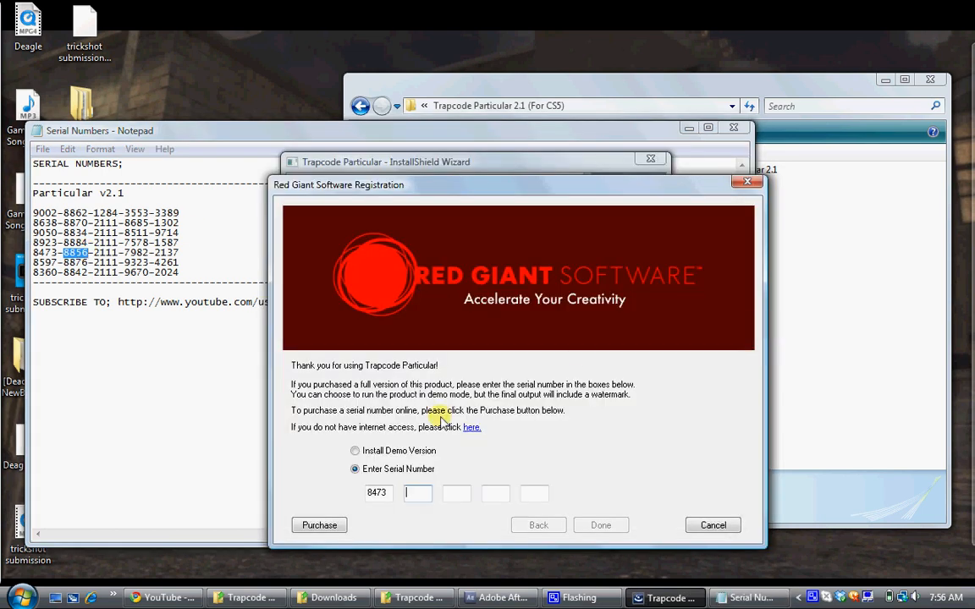
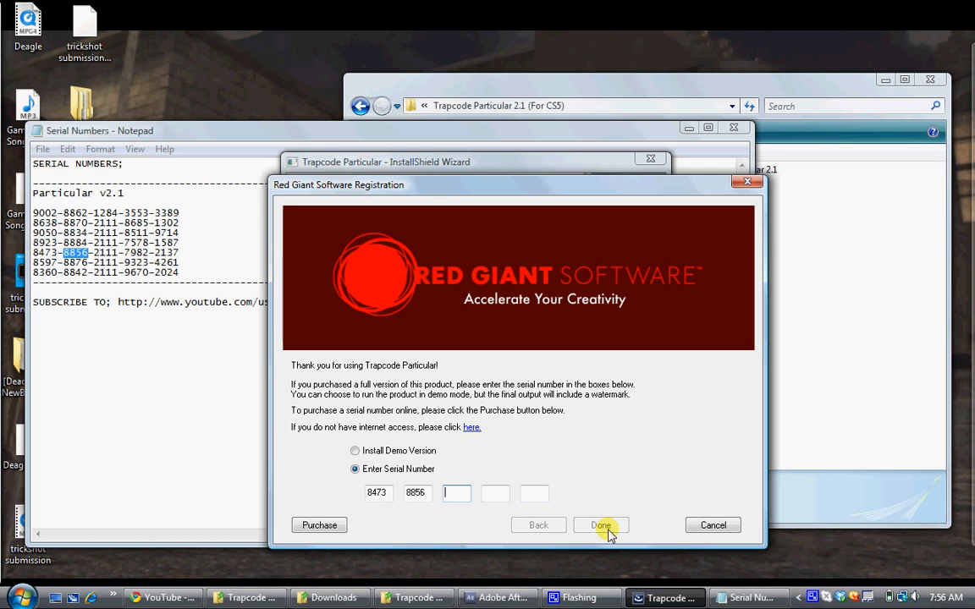
left_click(600, 524)
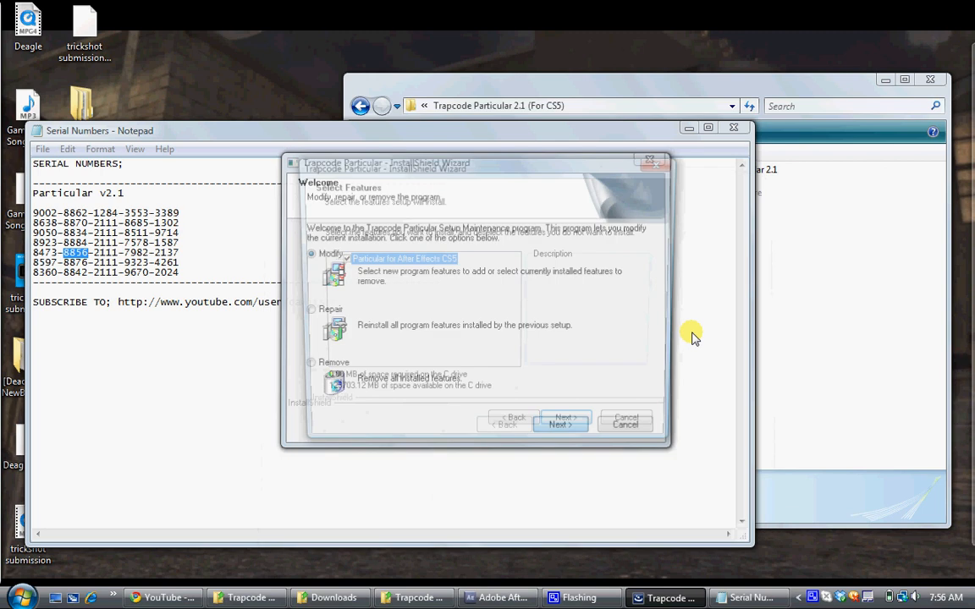
Step: Cancel and exit the setup wizard without changes, then close the Trapcode Particular folder window
left_click(636, 430)
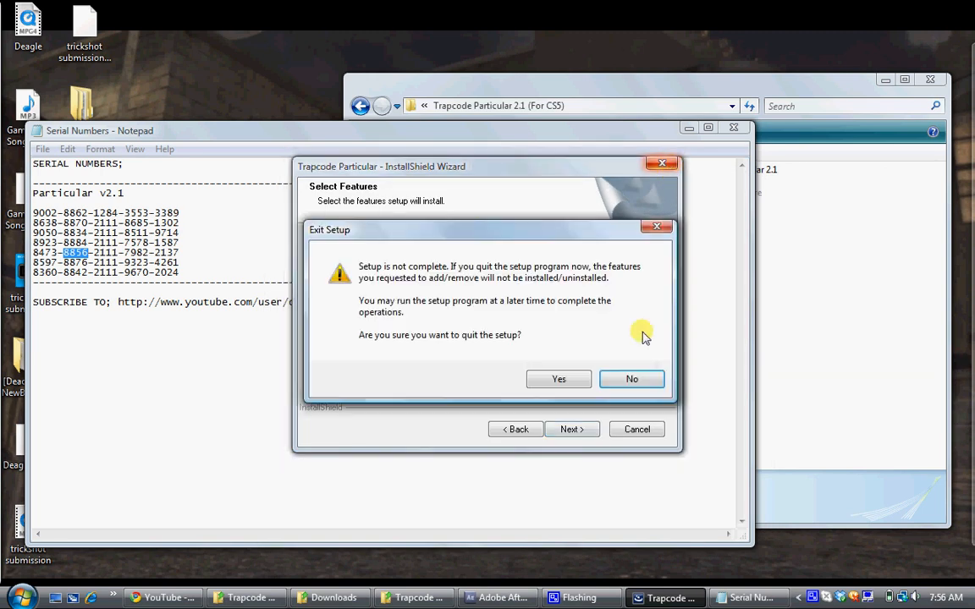
left_click(631, 379)
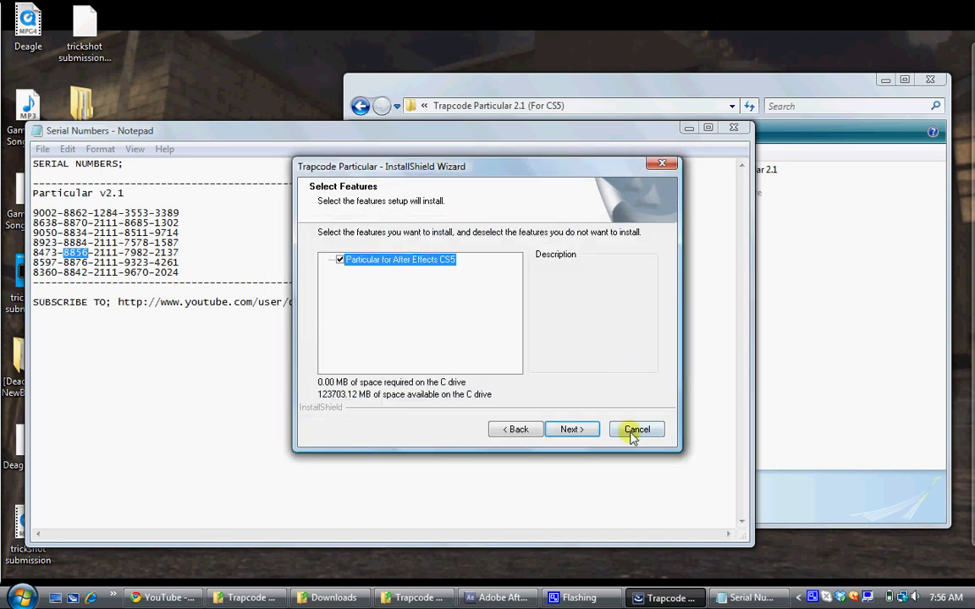
left_click(637, 430)
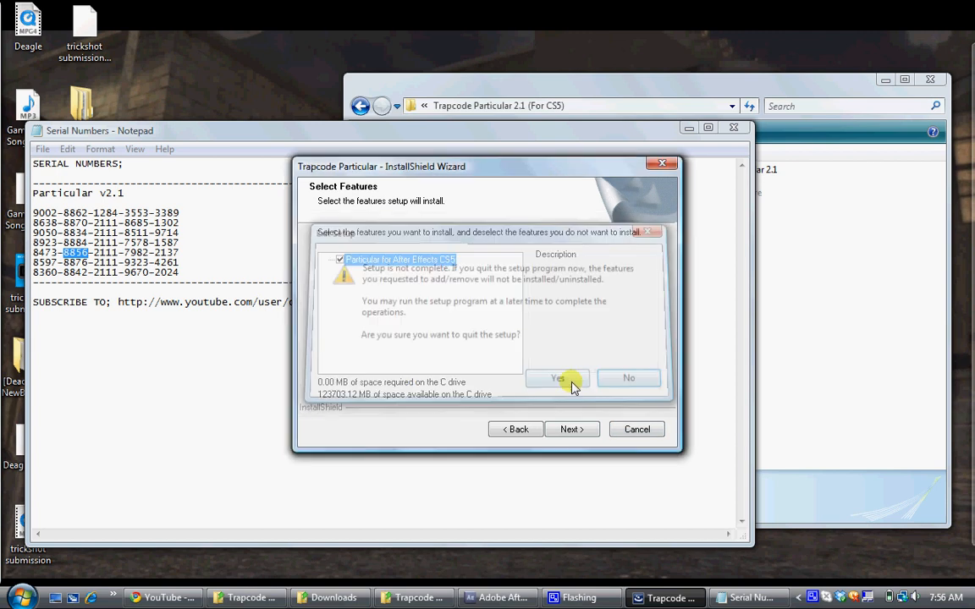
left_click(557, 379)
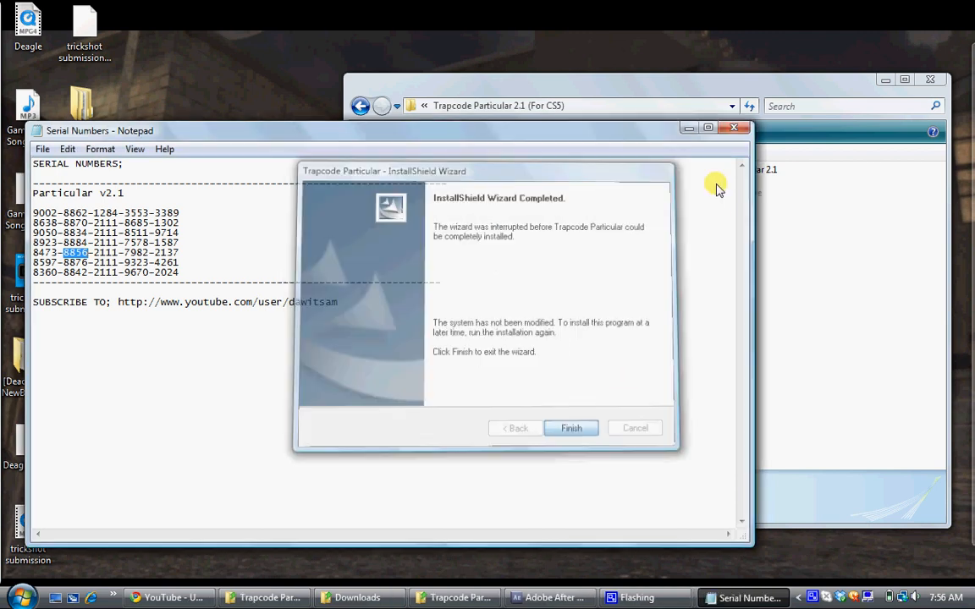
left_click(570, 426)
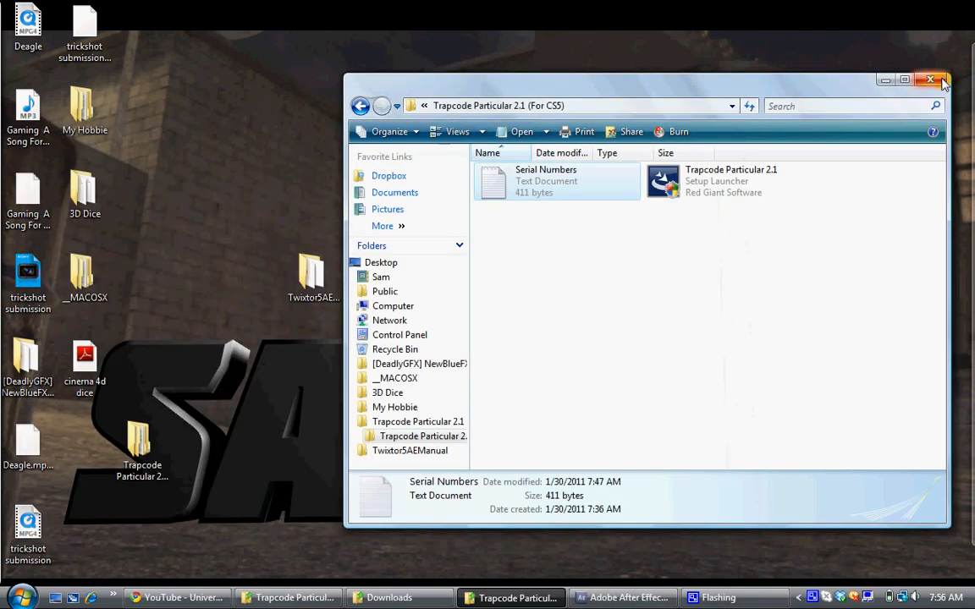
left_click(943, 80)
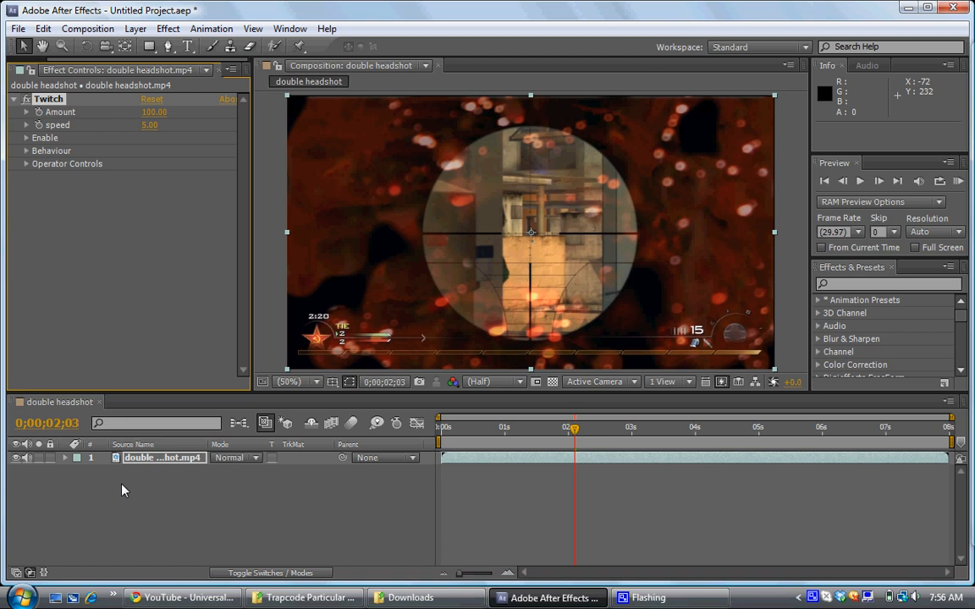
mouse_move(195, 223)
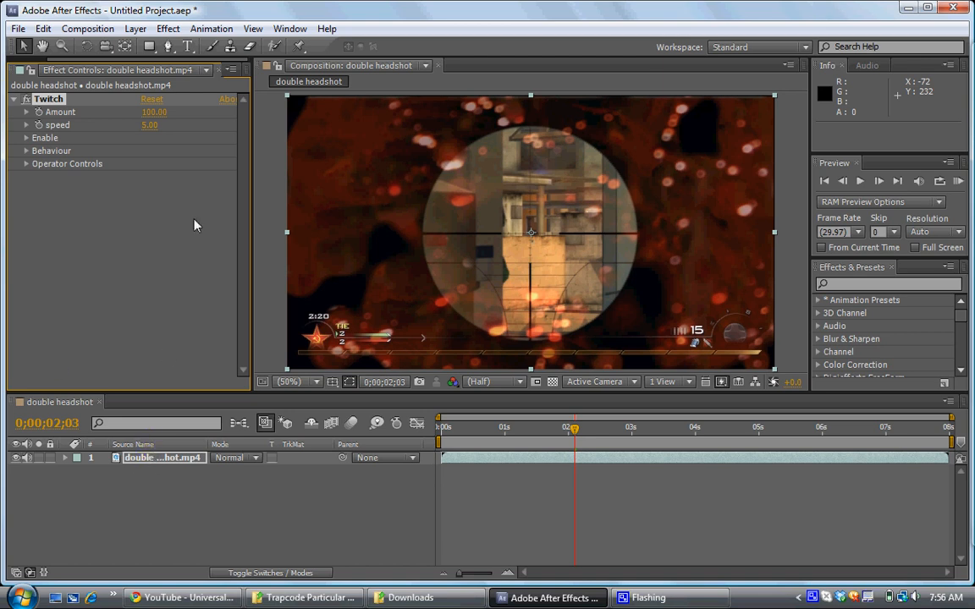
Step: Apply Effect > Trapcode > Particular to the double headshot layer, showing a white particle burst
left_click(168, 27)
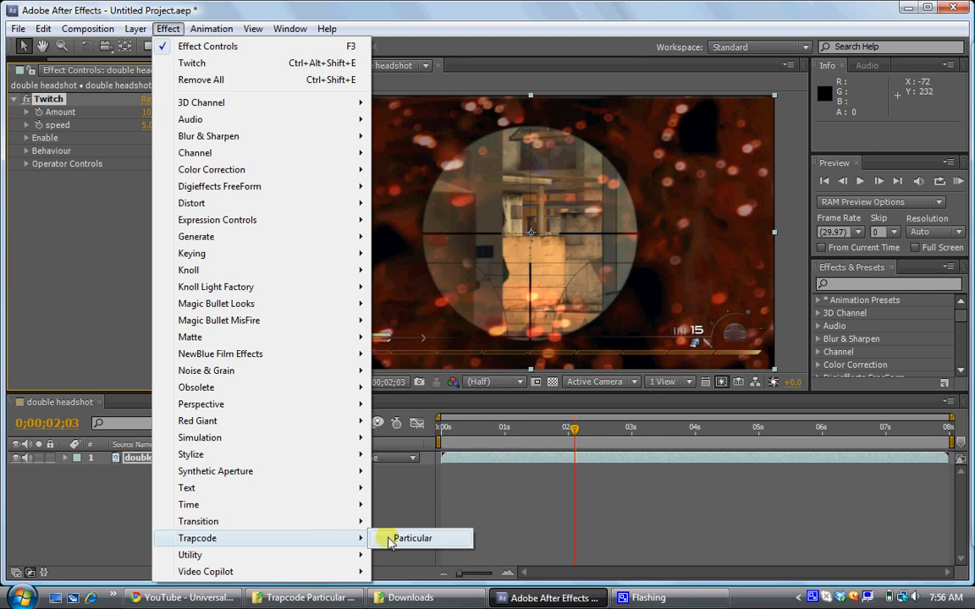
left_click(413, 538)
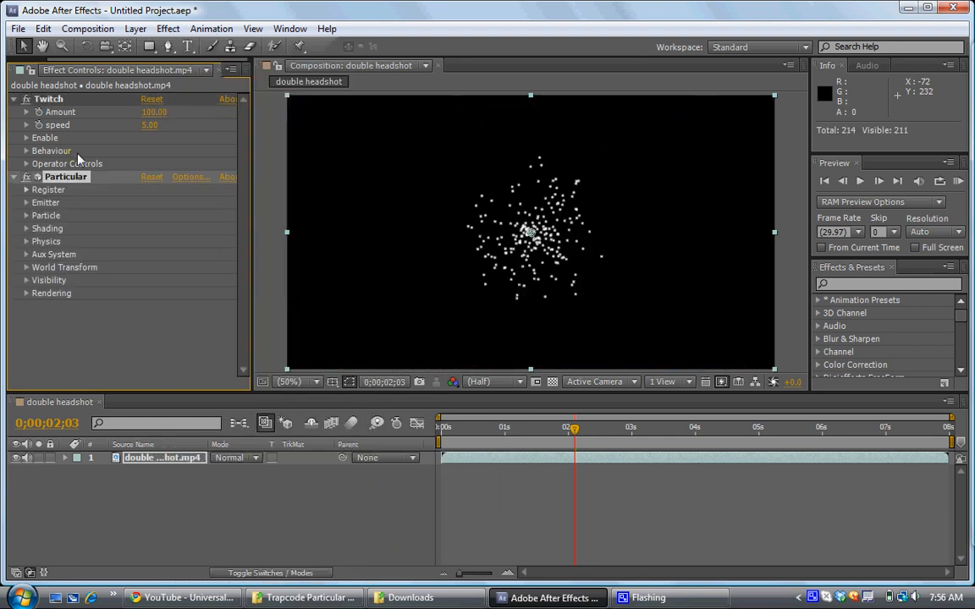